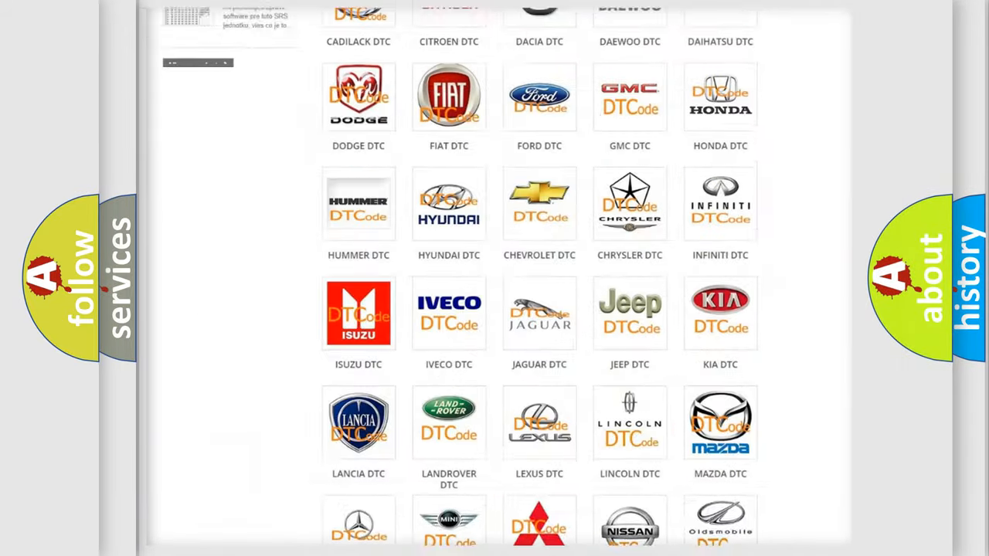
- Browse the Jeep trouble-code list from the brand grid, scrolling through its entries
scroll(up, 3)
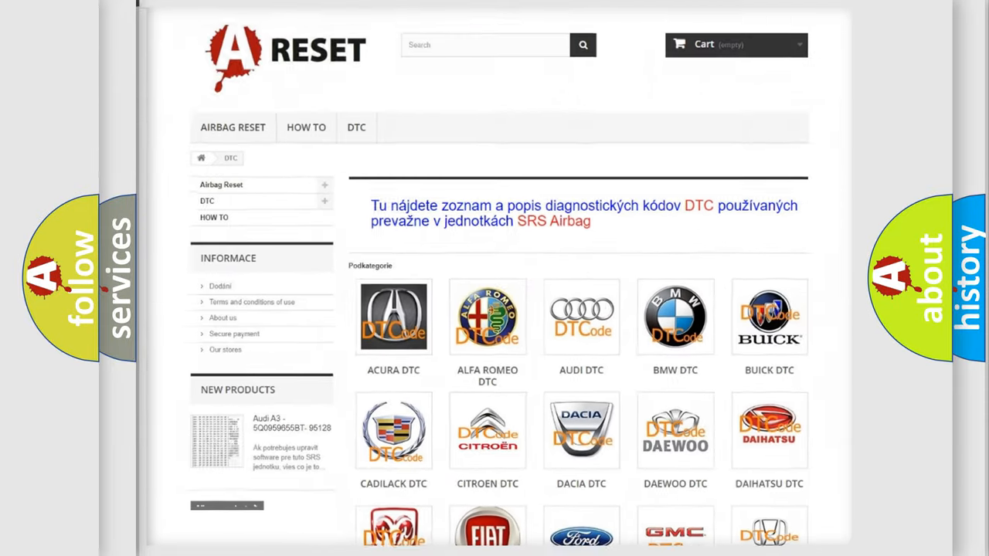
scroll(down, 3)
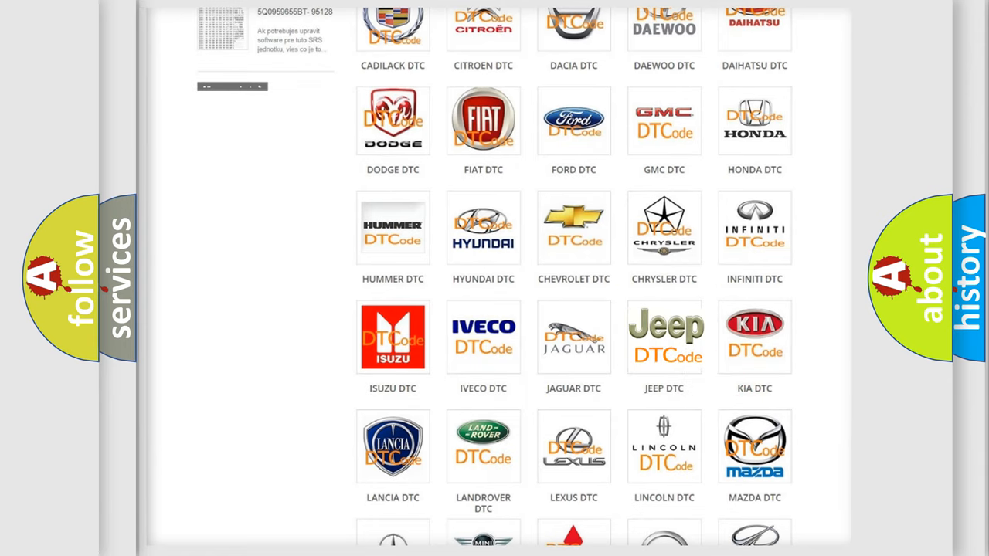
click(665, 337)
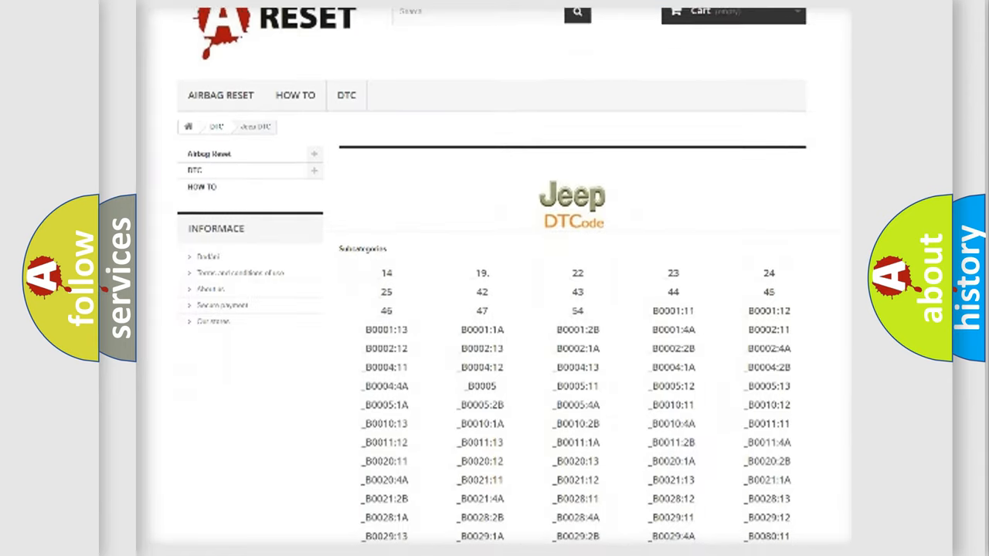
scroll(down, 3)
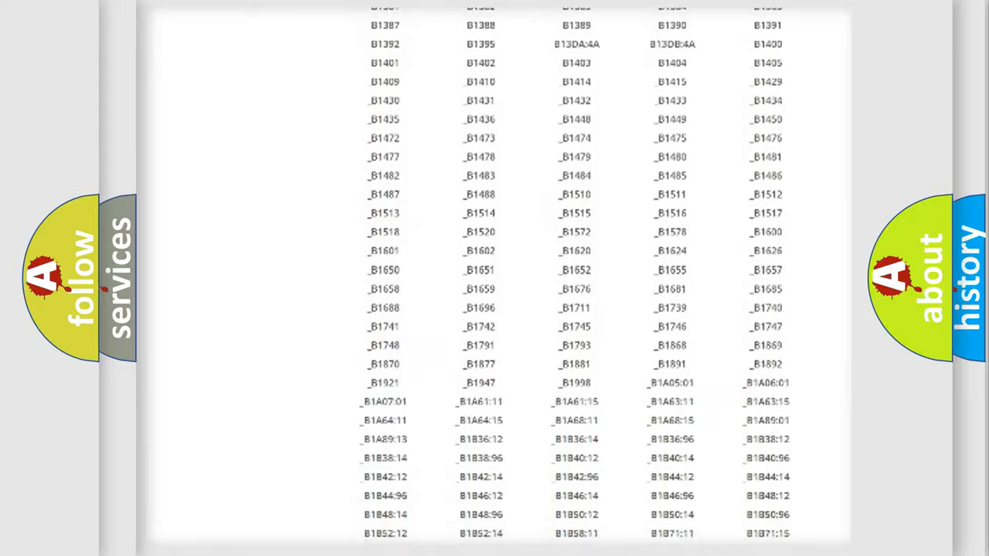
scroll(up, 3)
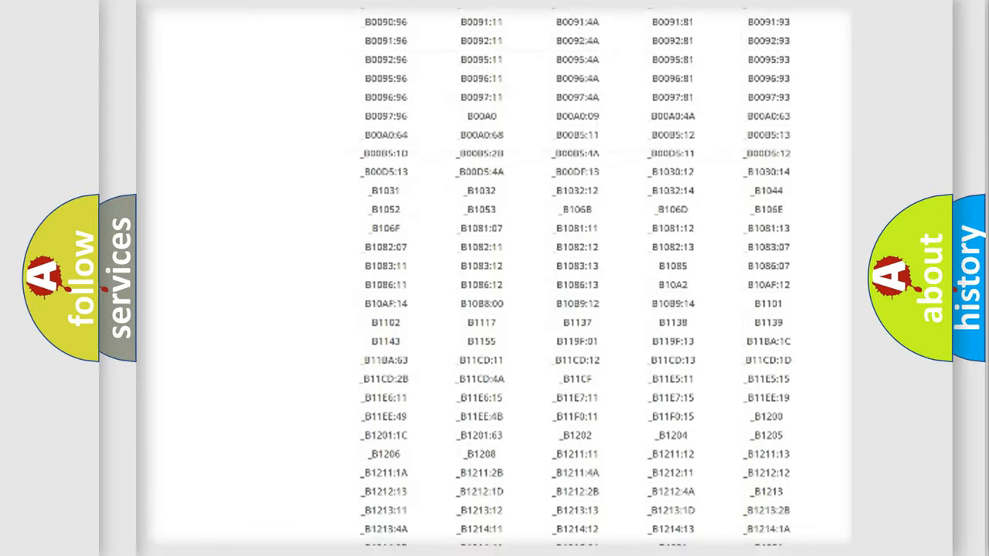
scroll(up, 3)
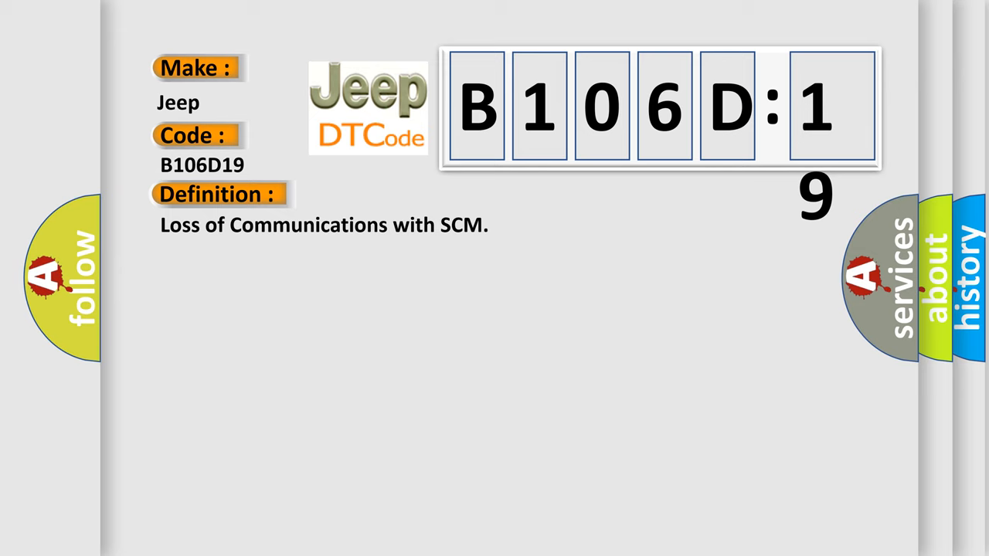
- Reveal the description of setting conditions for Jeep code B106D19, Loss of Communications with SCM
click(402, 195)
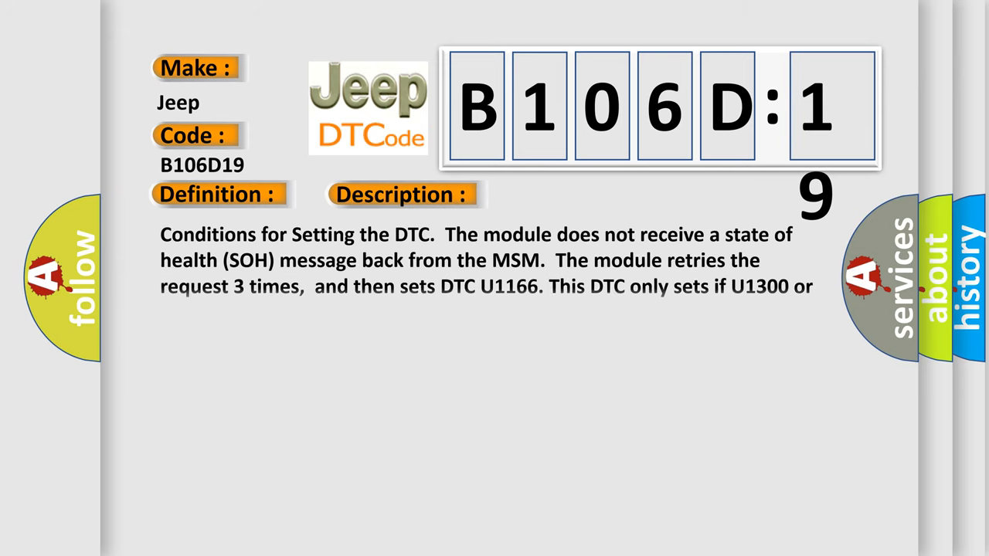